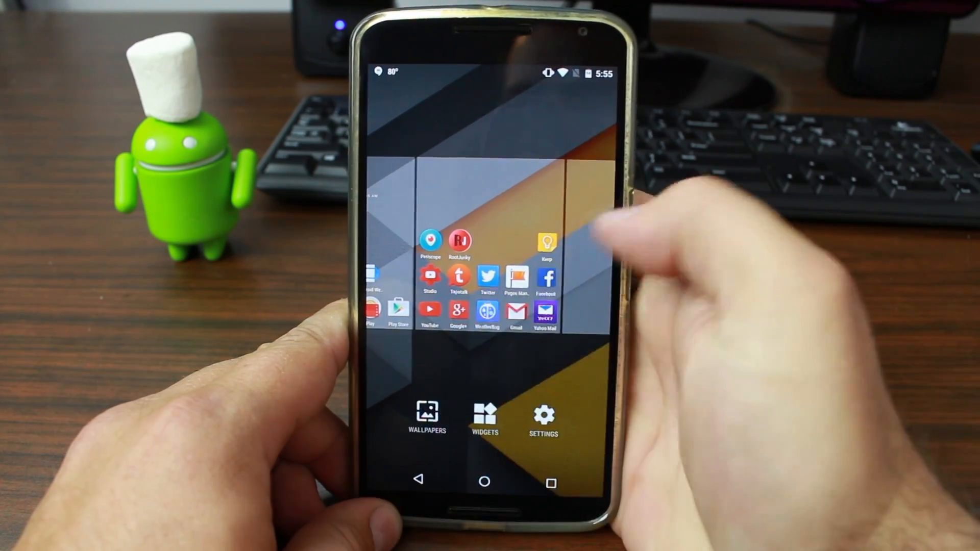
Preview the canyon landscape and aerial coastline wallpapers in the launcher wallpaper picker.
{"action": "left_click", "coordinate": [426, 419]}
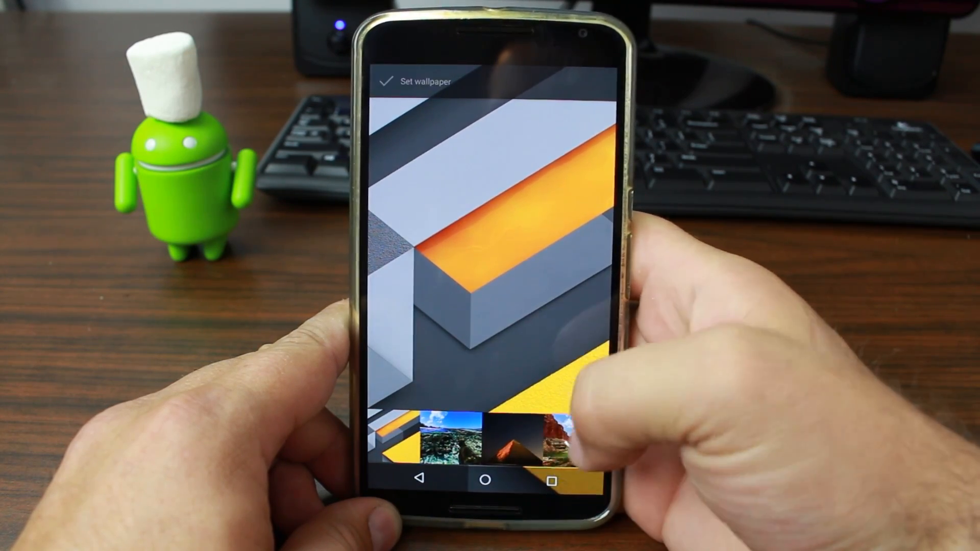
{"action": "left_click", "coordinate": [512, 448]}
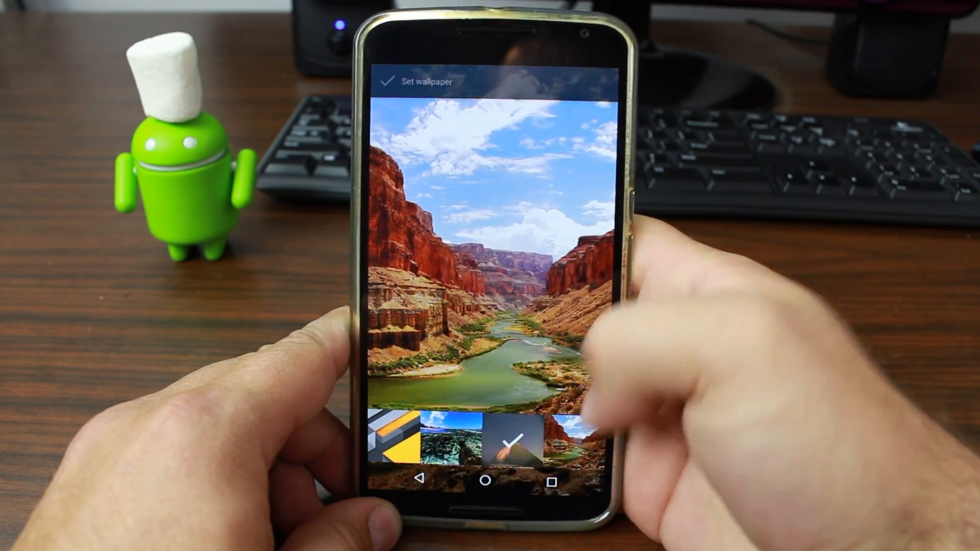
{"action": "left_click", "coordinate": [452, 443]}
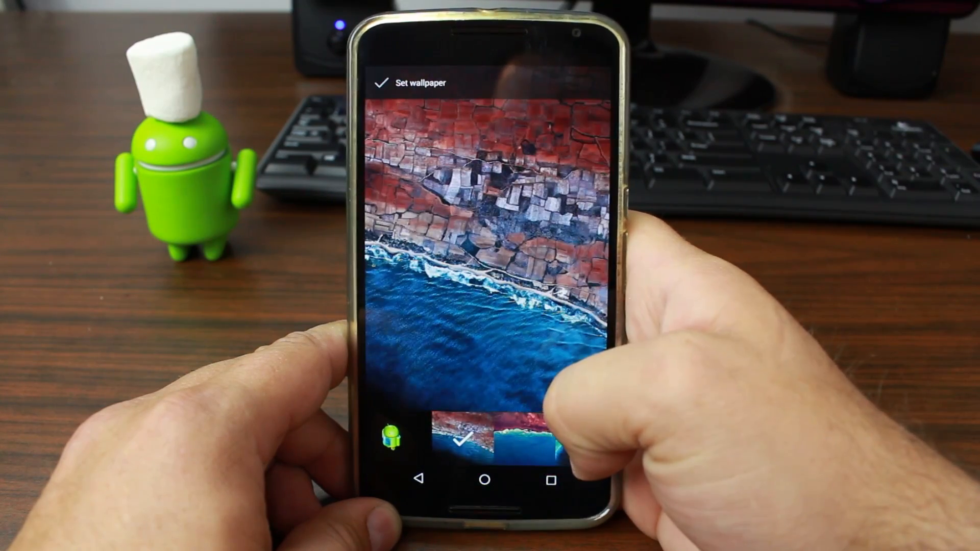
{"action": "scroll", "scroll_direction": "left", "scroll_amount": 3}
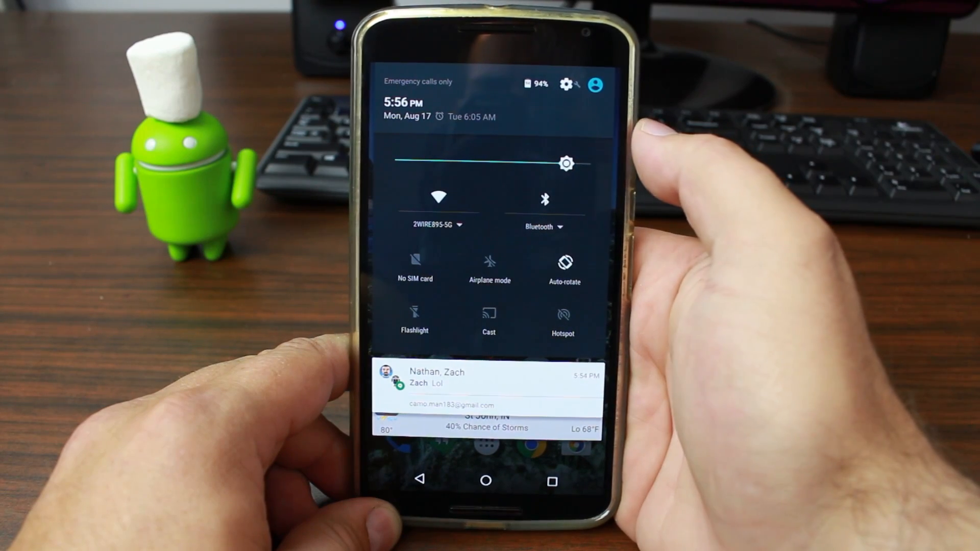
Go from the quick settings shade to the full device Settings list via the gear icon.
{"action": "left_click", "coordinate": [569, 84]}
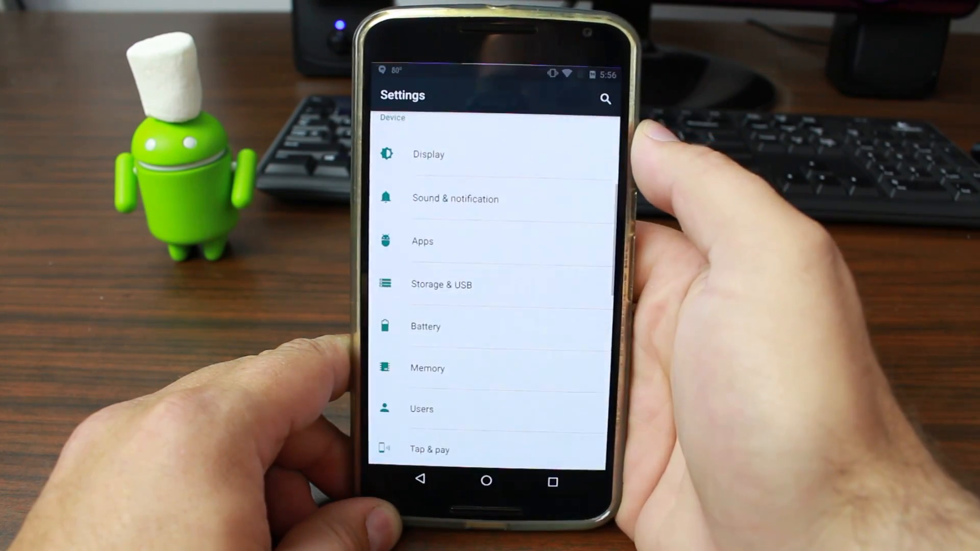
{"action": "scroll", "scroll_direction": "down", "scroll_amount": 3}
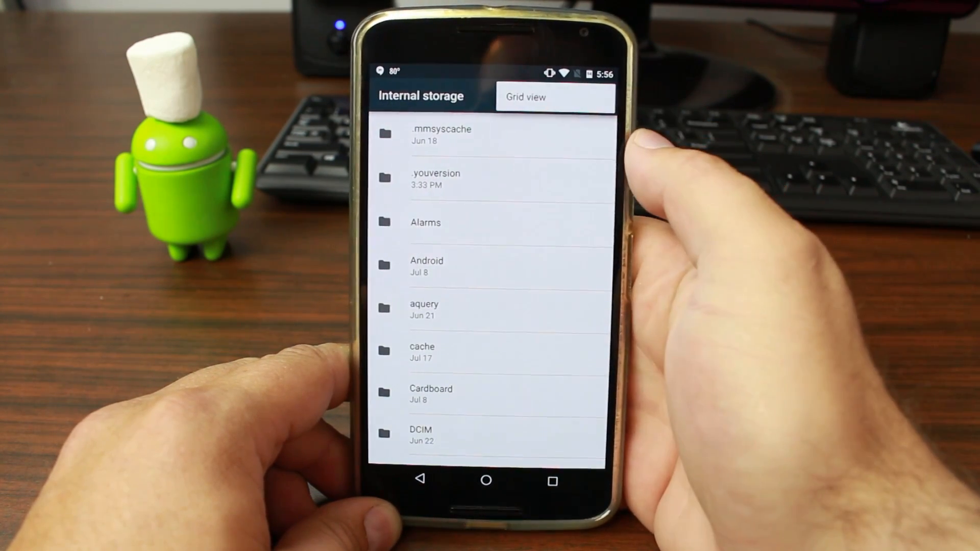
Toggle the storage listing to grid and back to list, then select IMG_20150619_162926.jpg in DCIM > Camera.
{"action": "left_click", "coordinate": [527, 97]}
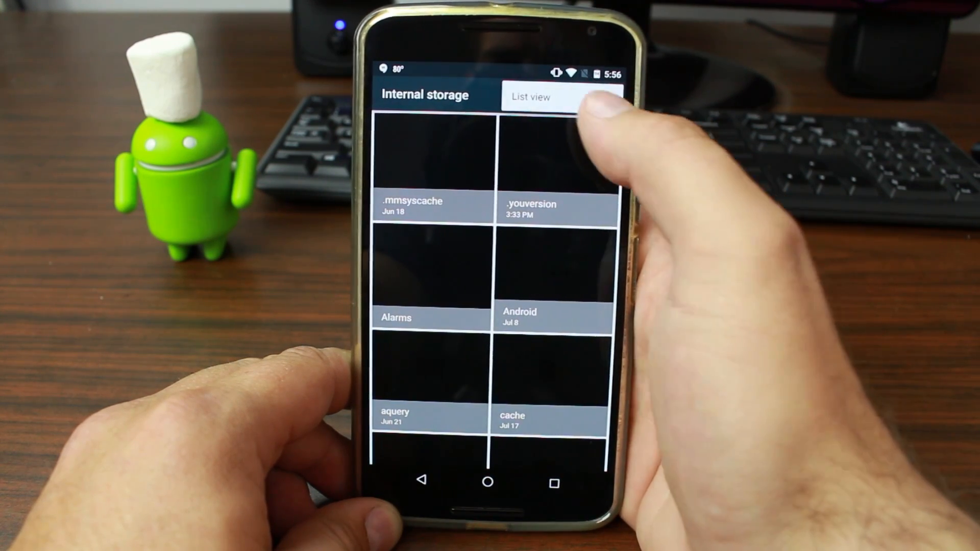
{"action": "left_click", "coordinate": [538, 98]}
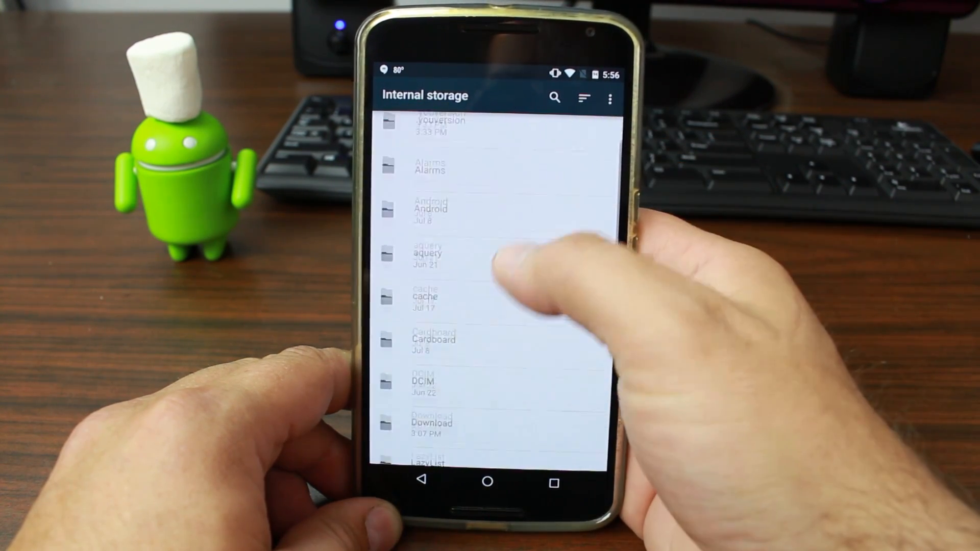
{"action": "left_click", "coordinate": [425, 382]}
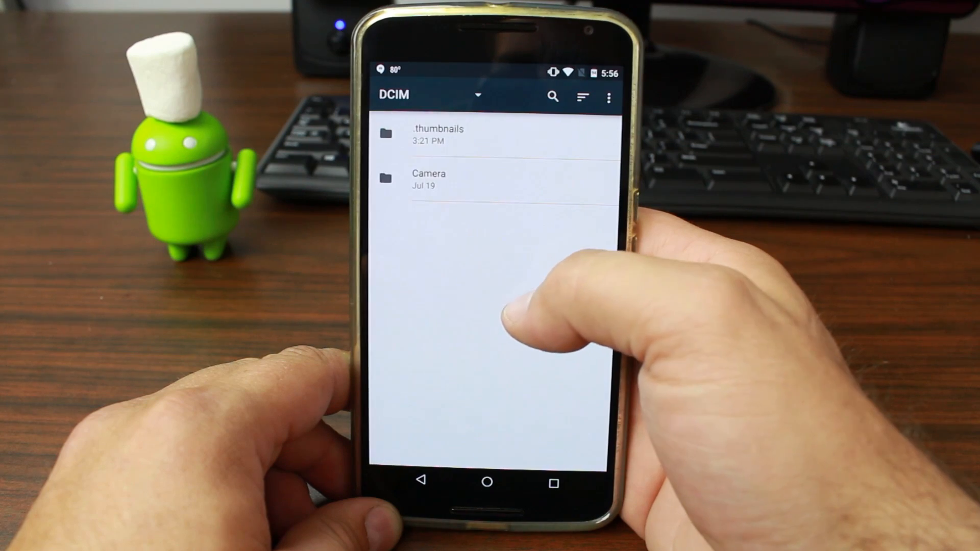
{"action": "left_click", "coordinate": [429, 179]}
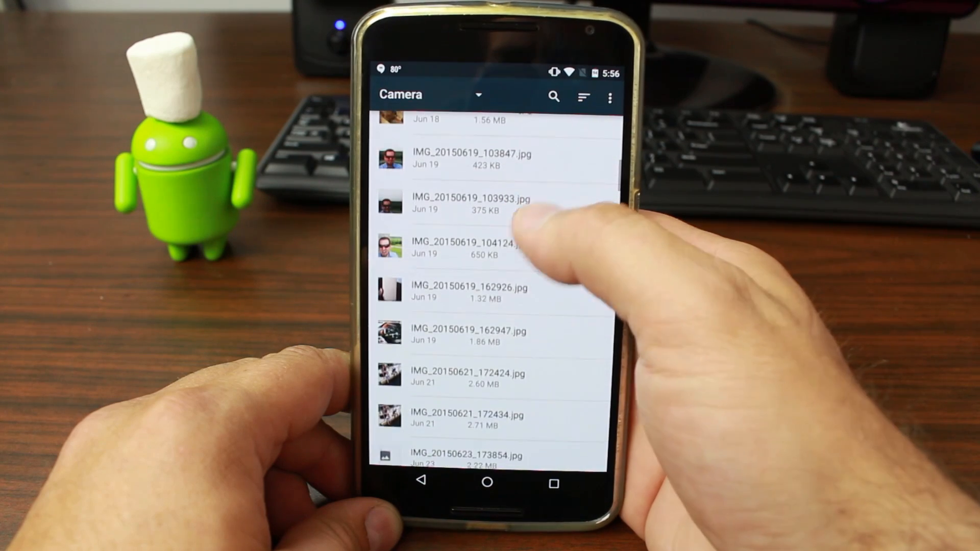
{"action": "left_click", "coordinate": [474, 291]}
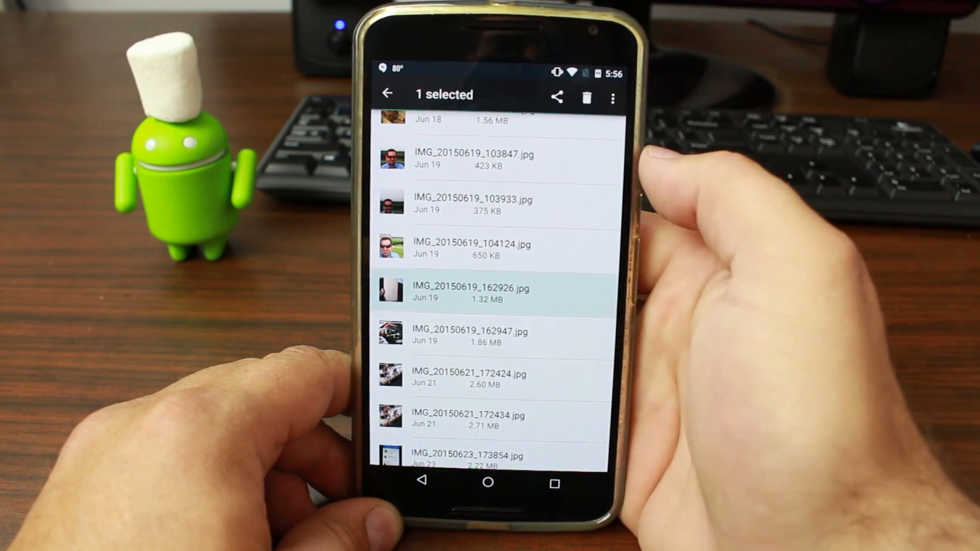
{"action": "left_click", "coordinate": [558, 97]}
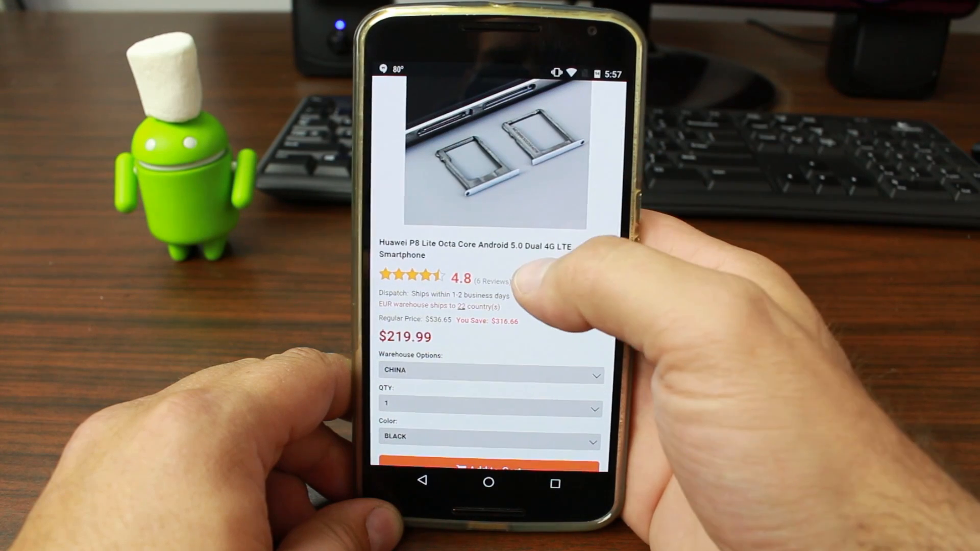
Look up a word on the GearBest Huawei P8 Lite page with tap-to-search.
{"action": "double_click", "coordinate": [533, 246]}
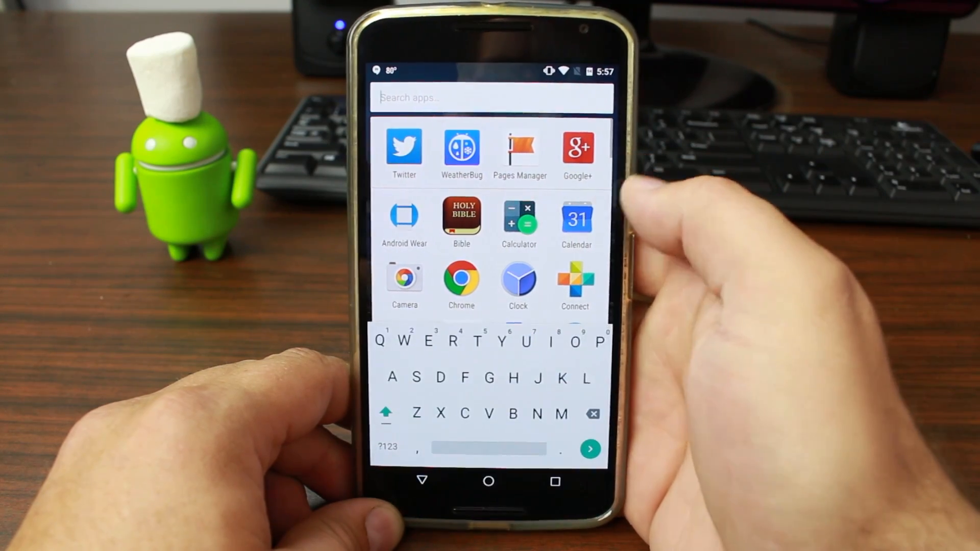
Filter the app drawer with 'Y', launch YouTube, then return to the home screen.
{"action": "type", "text": "Y"}
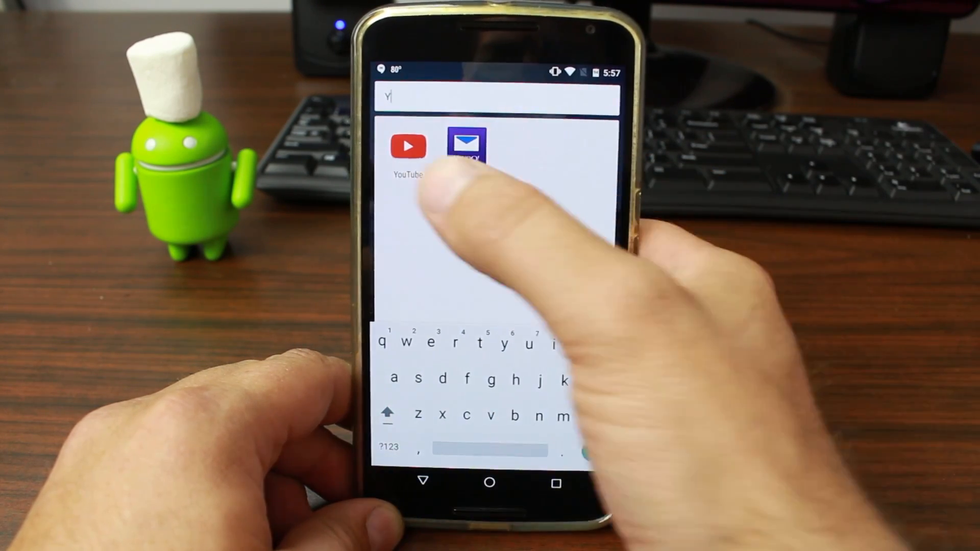
{"action": "left_click", "coordinate": [411, 146]}
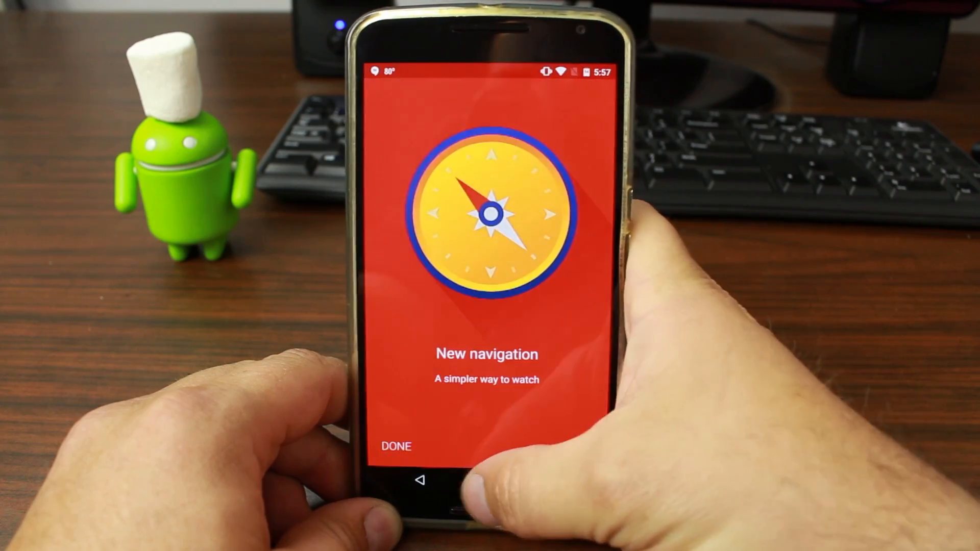
{"action": "left_click", "coordinate": [396, 445]}
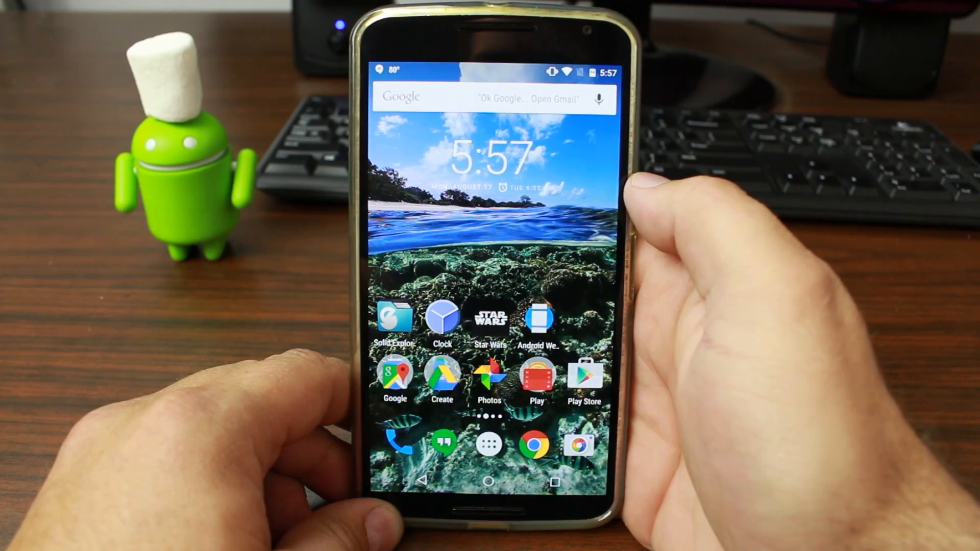
Reach the About phone page in Settings to check the system version.
{"action": "left_click", "coordinate": [488, 450]}
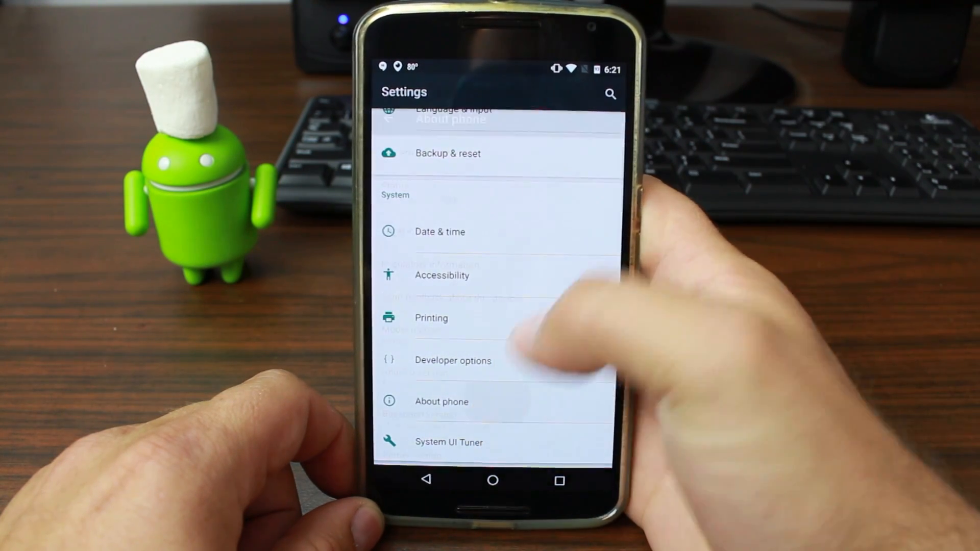
{"action": "left_click", "coordinate": [441, 401]}
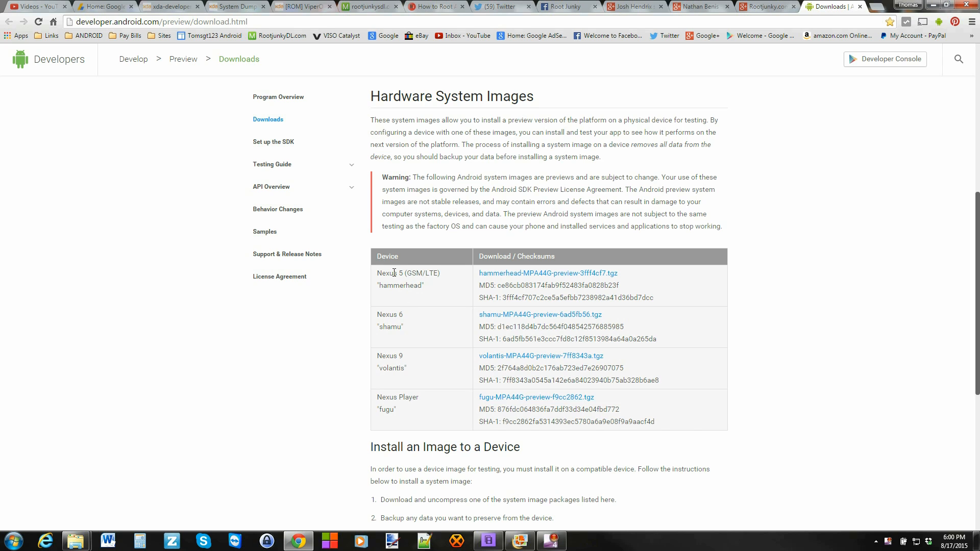
Highlight the Nexus 6 'shamu' entry in the preview system images download table.
{"action": "double_click", "coordinate": [389, 315]}
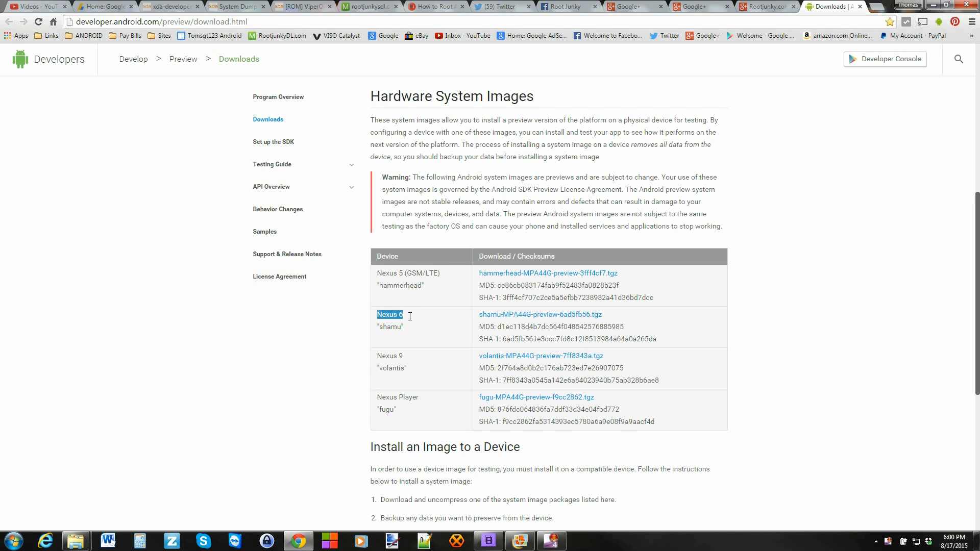